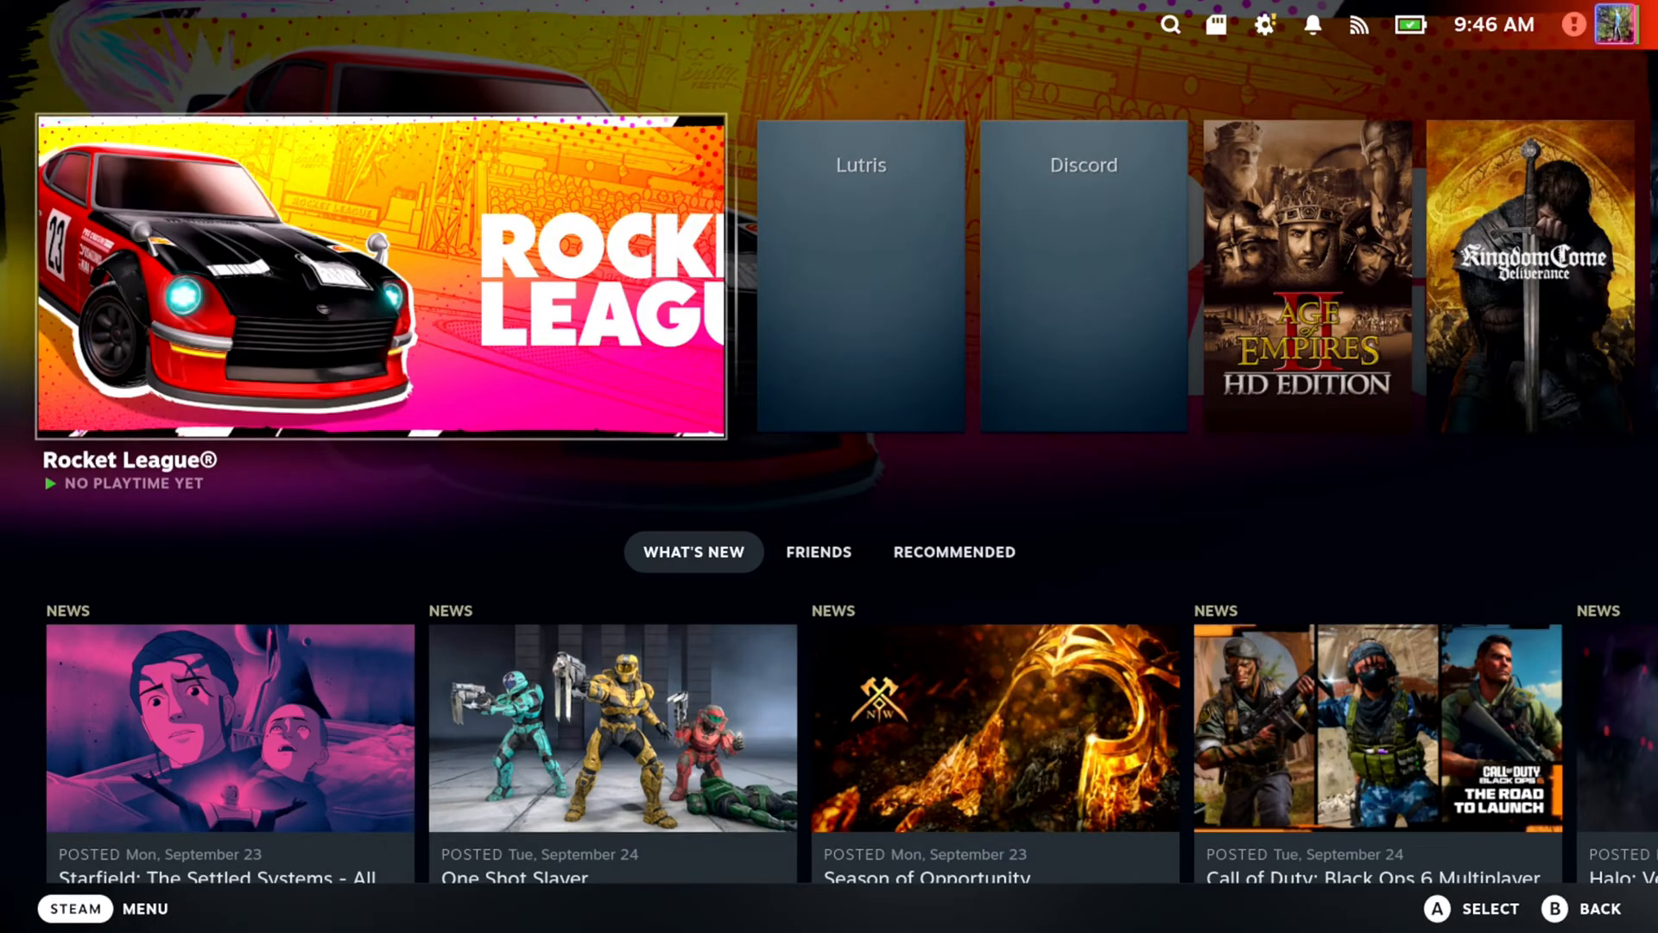
# Show the quick access Performance panel with frame limit 60, HDR on and Linear scaling filter, after a brief Quick Settings visit
pyautogui.click(1261, 475)
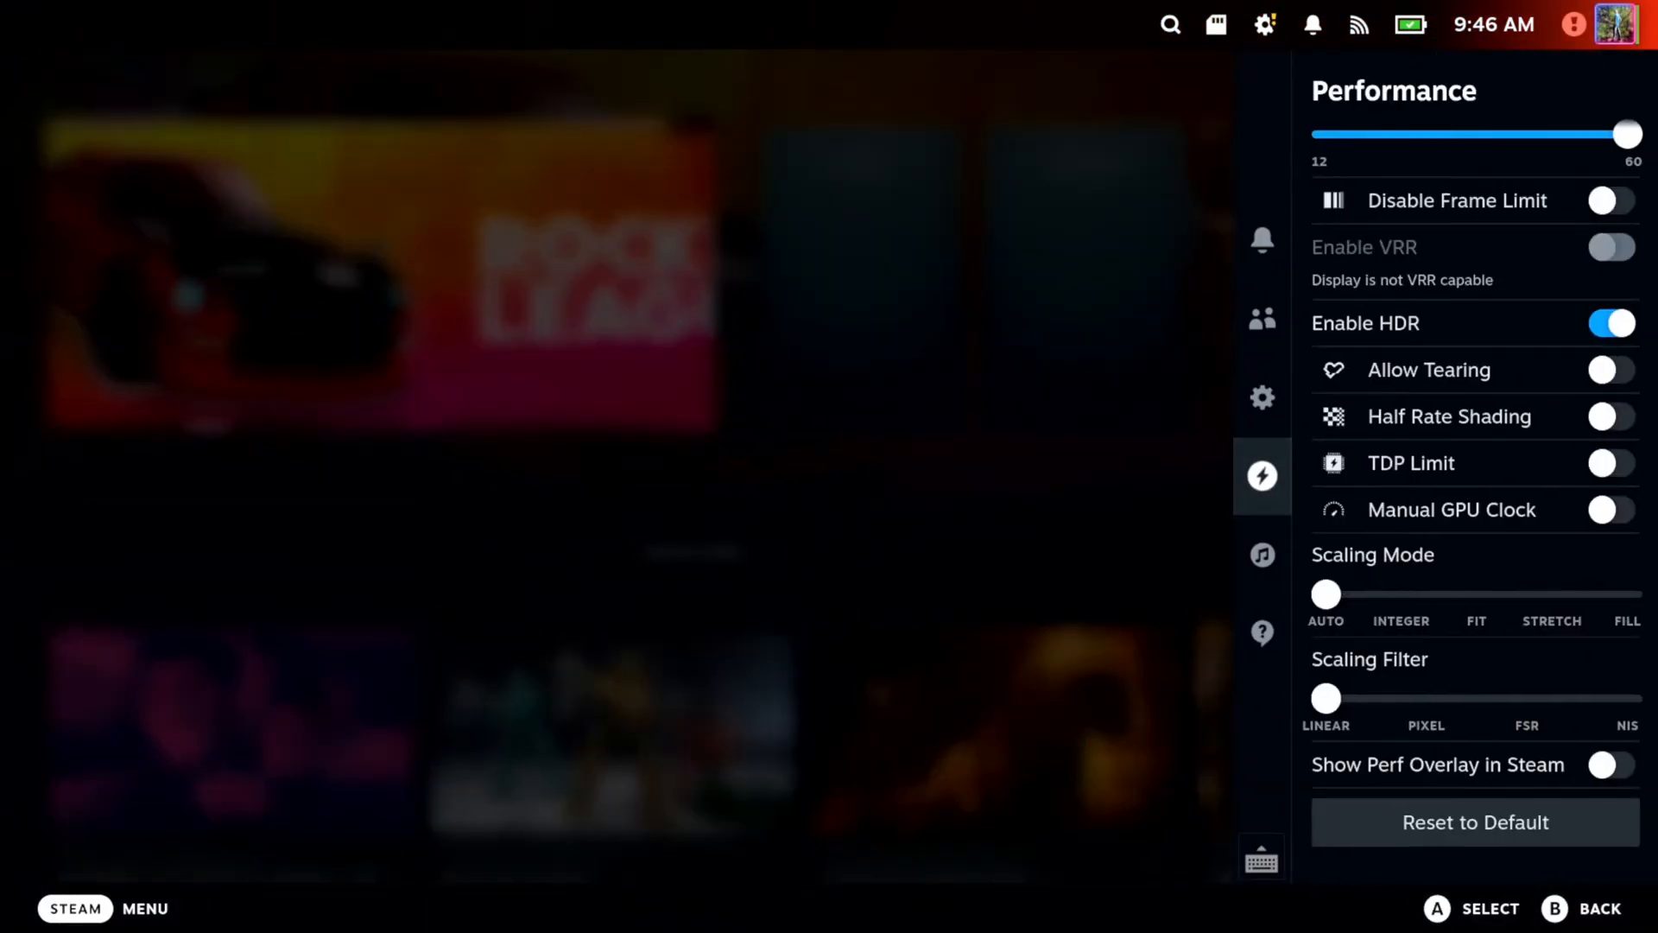
pyautogui.click(1260, 397)
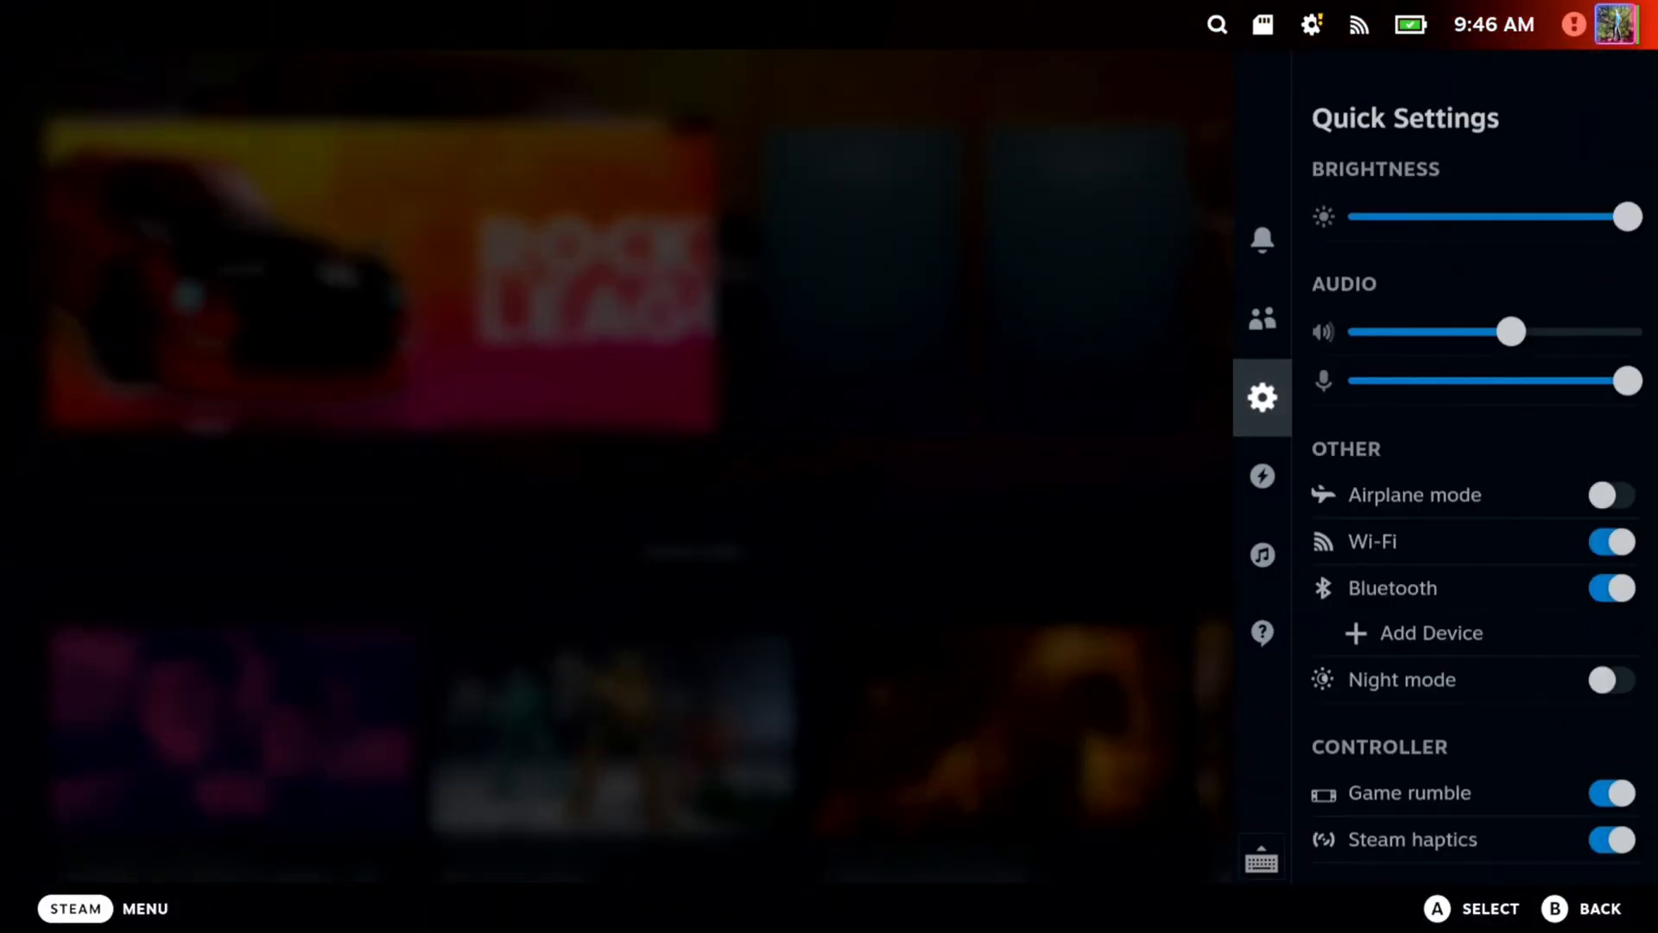
pyautogui.click(1261, 477)
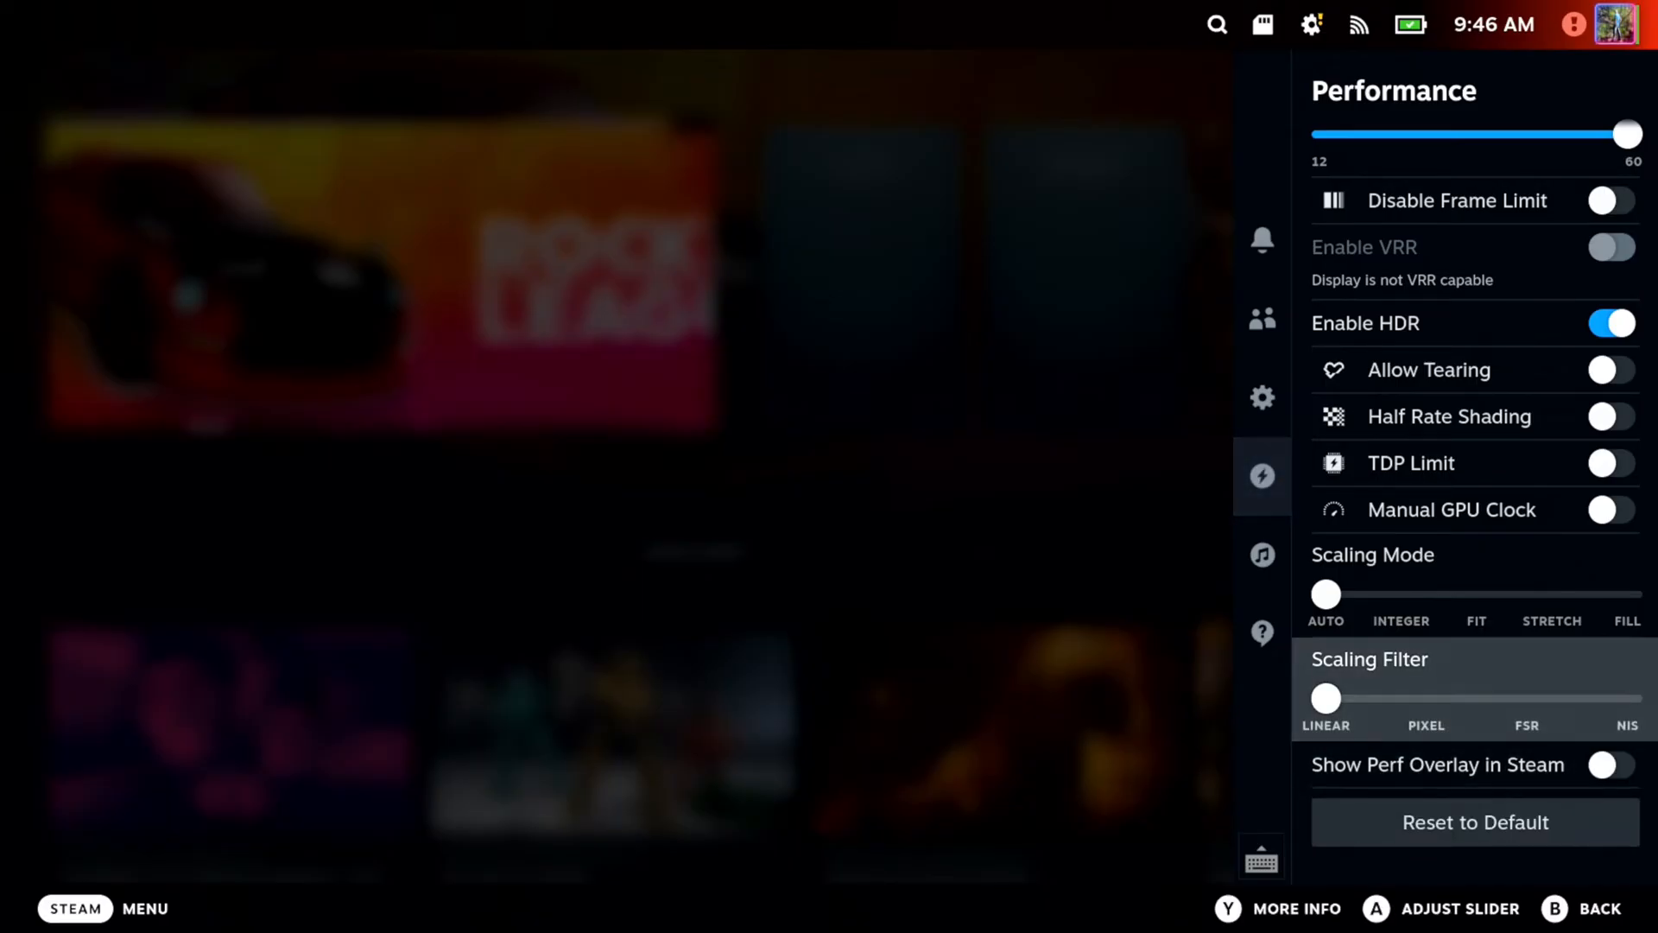
pyautogui.scroll(3)
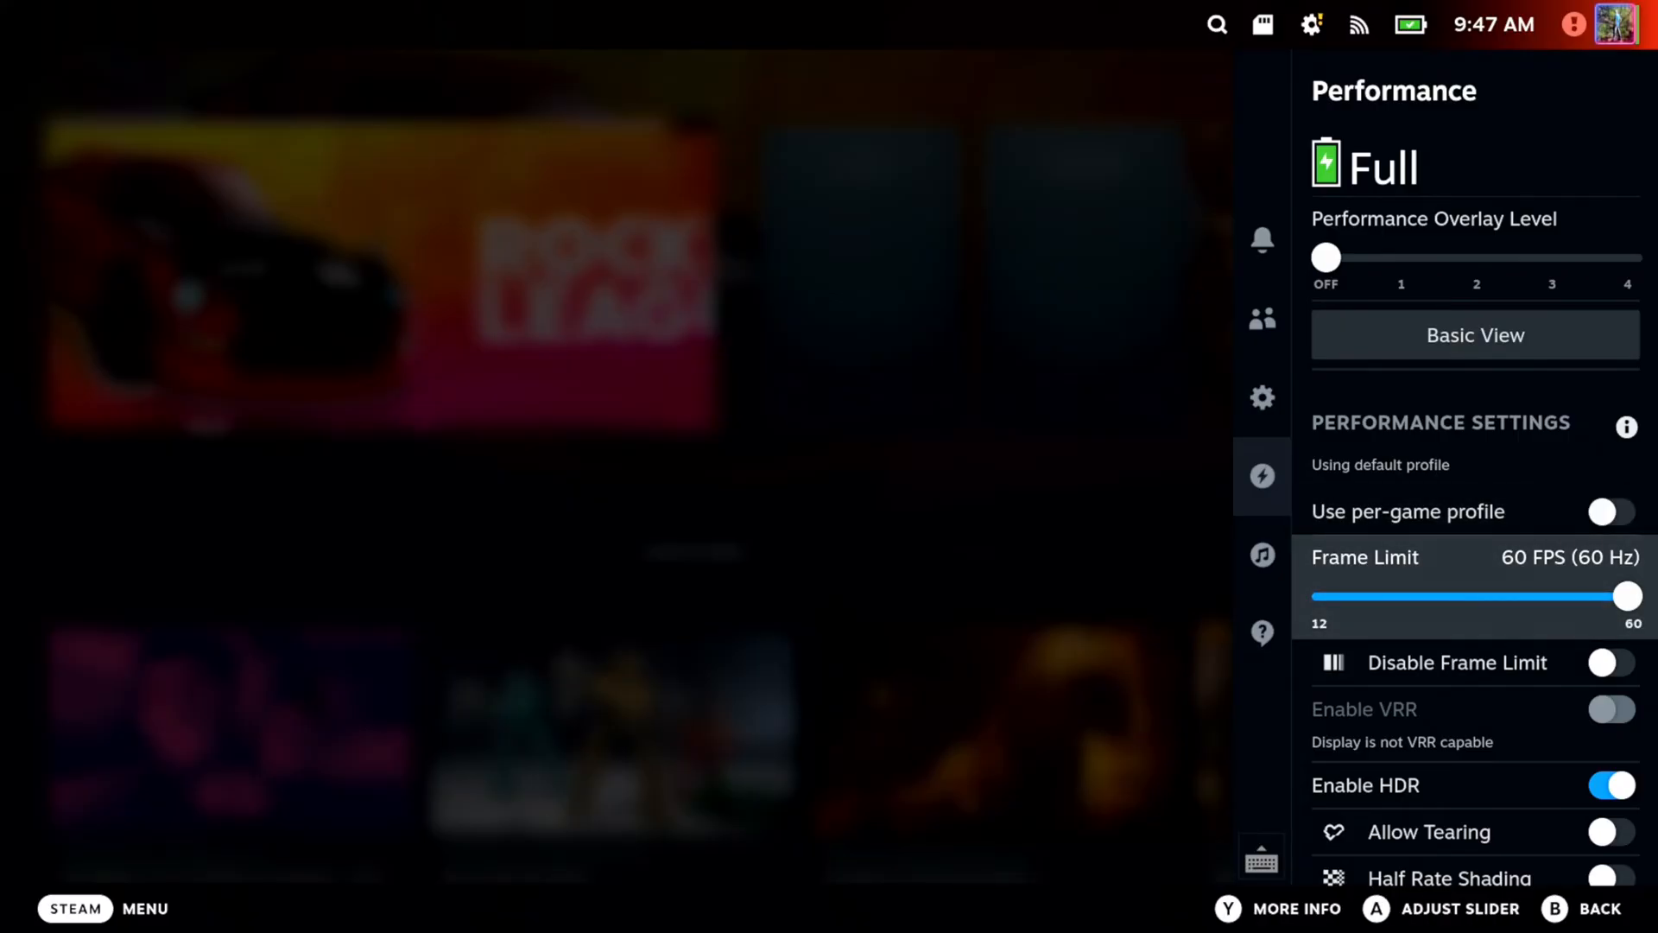
pyautogui.scroll(-3)
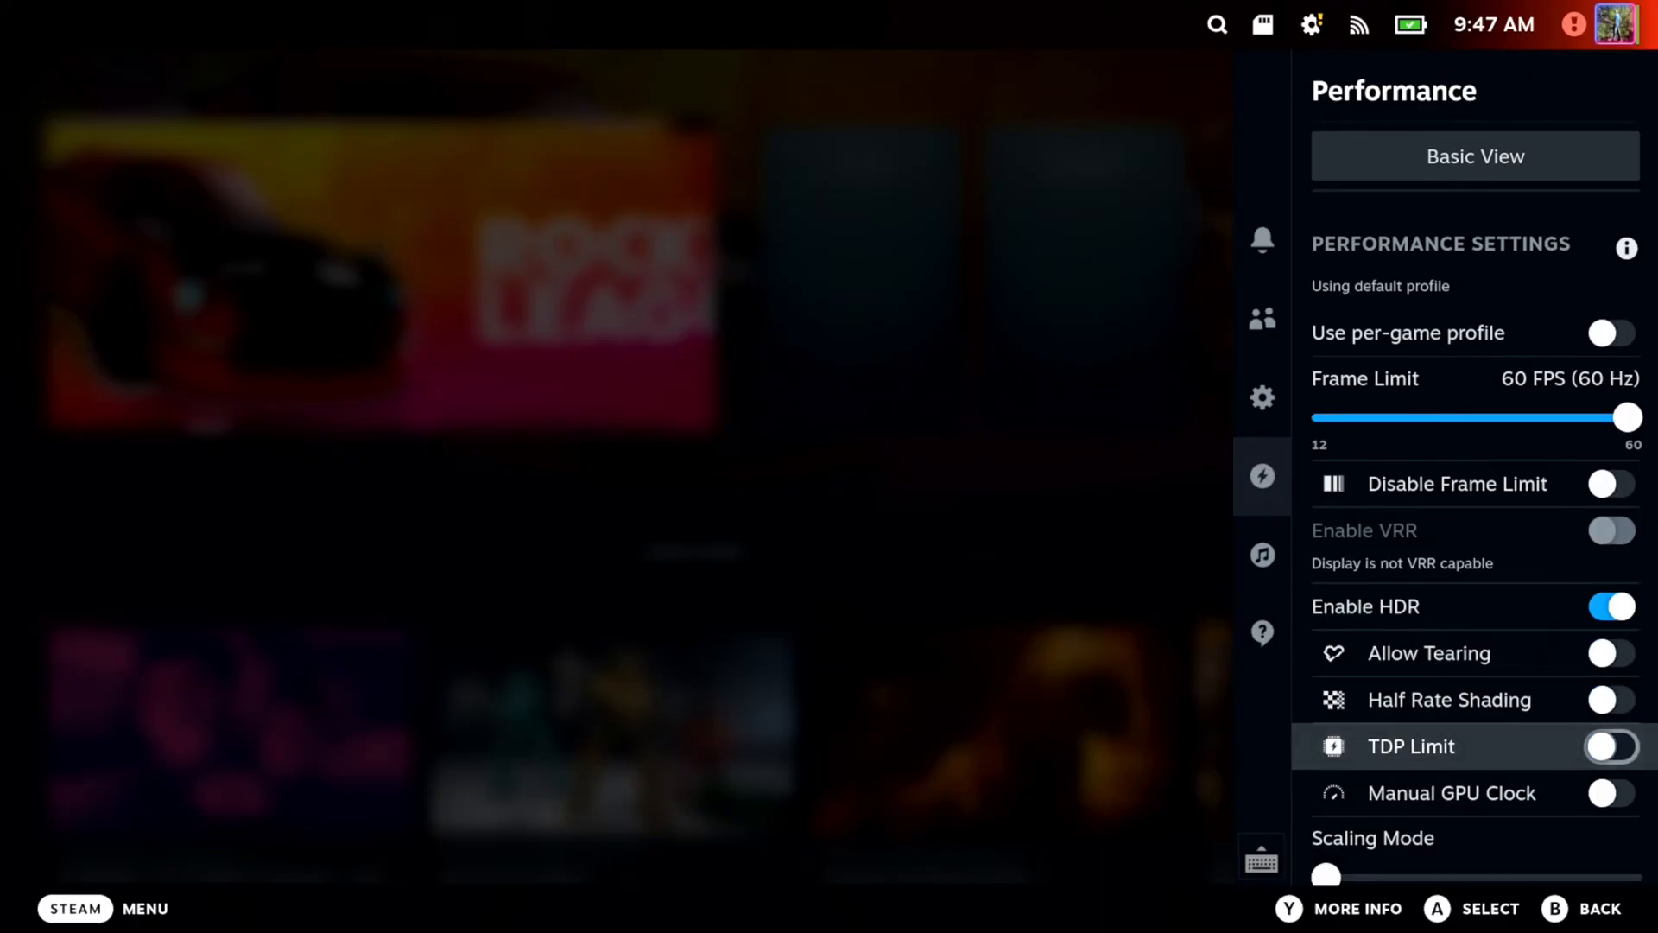
pyautogui.scroll(-3)
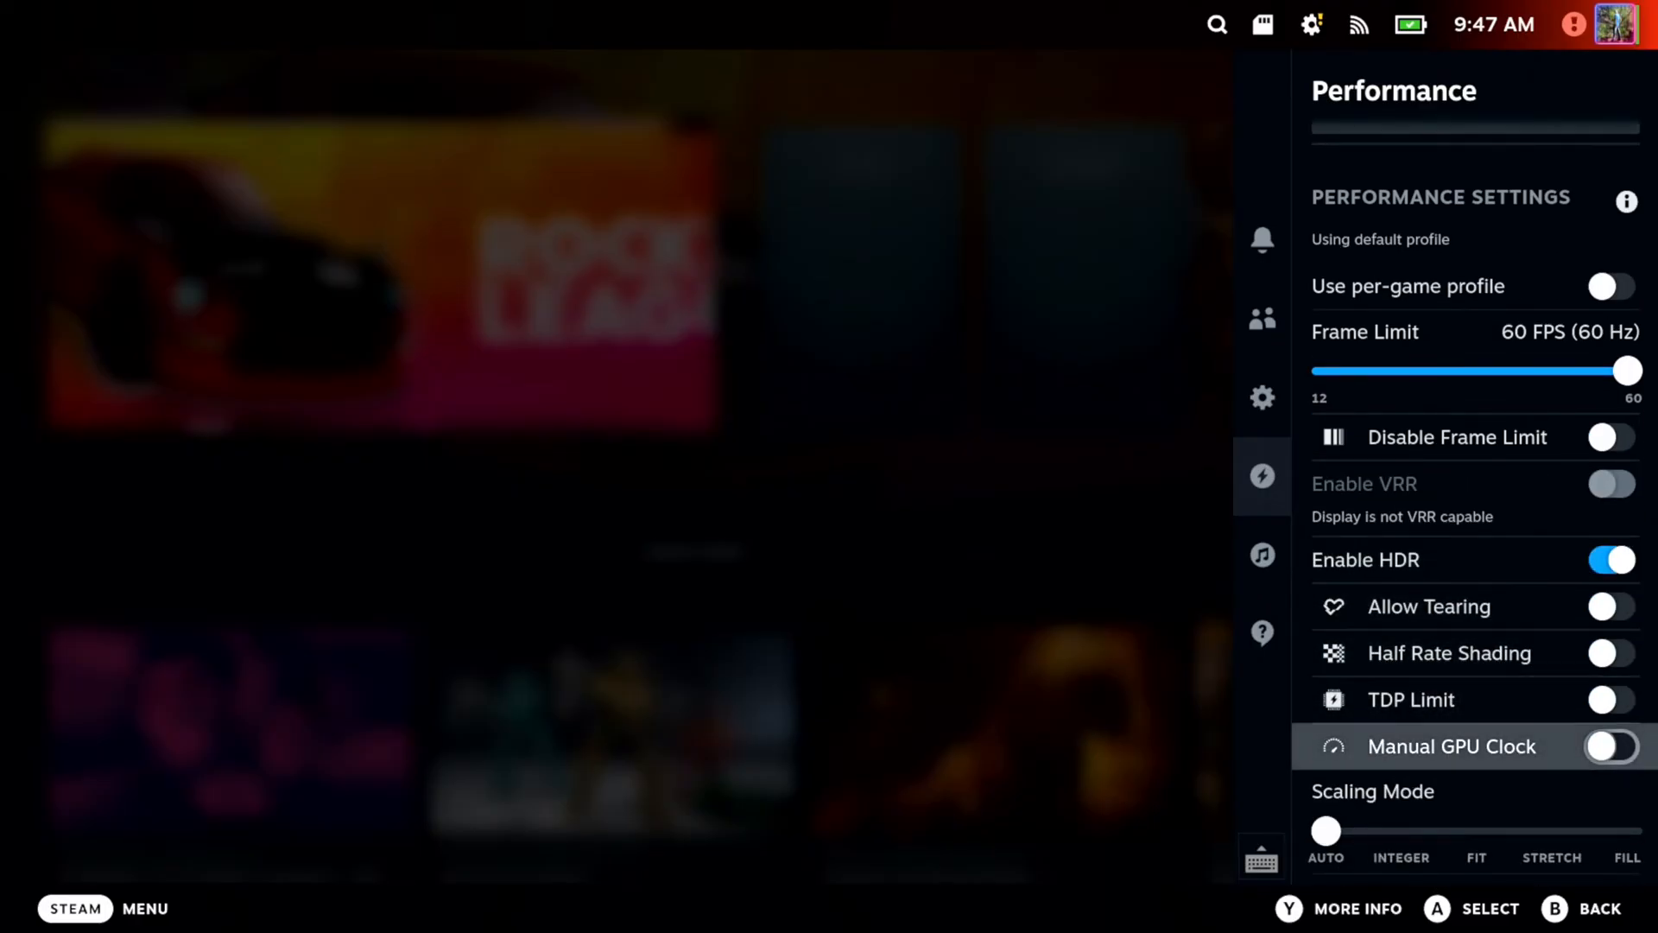
pyautogui.scroll(-3)
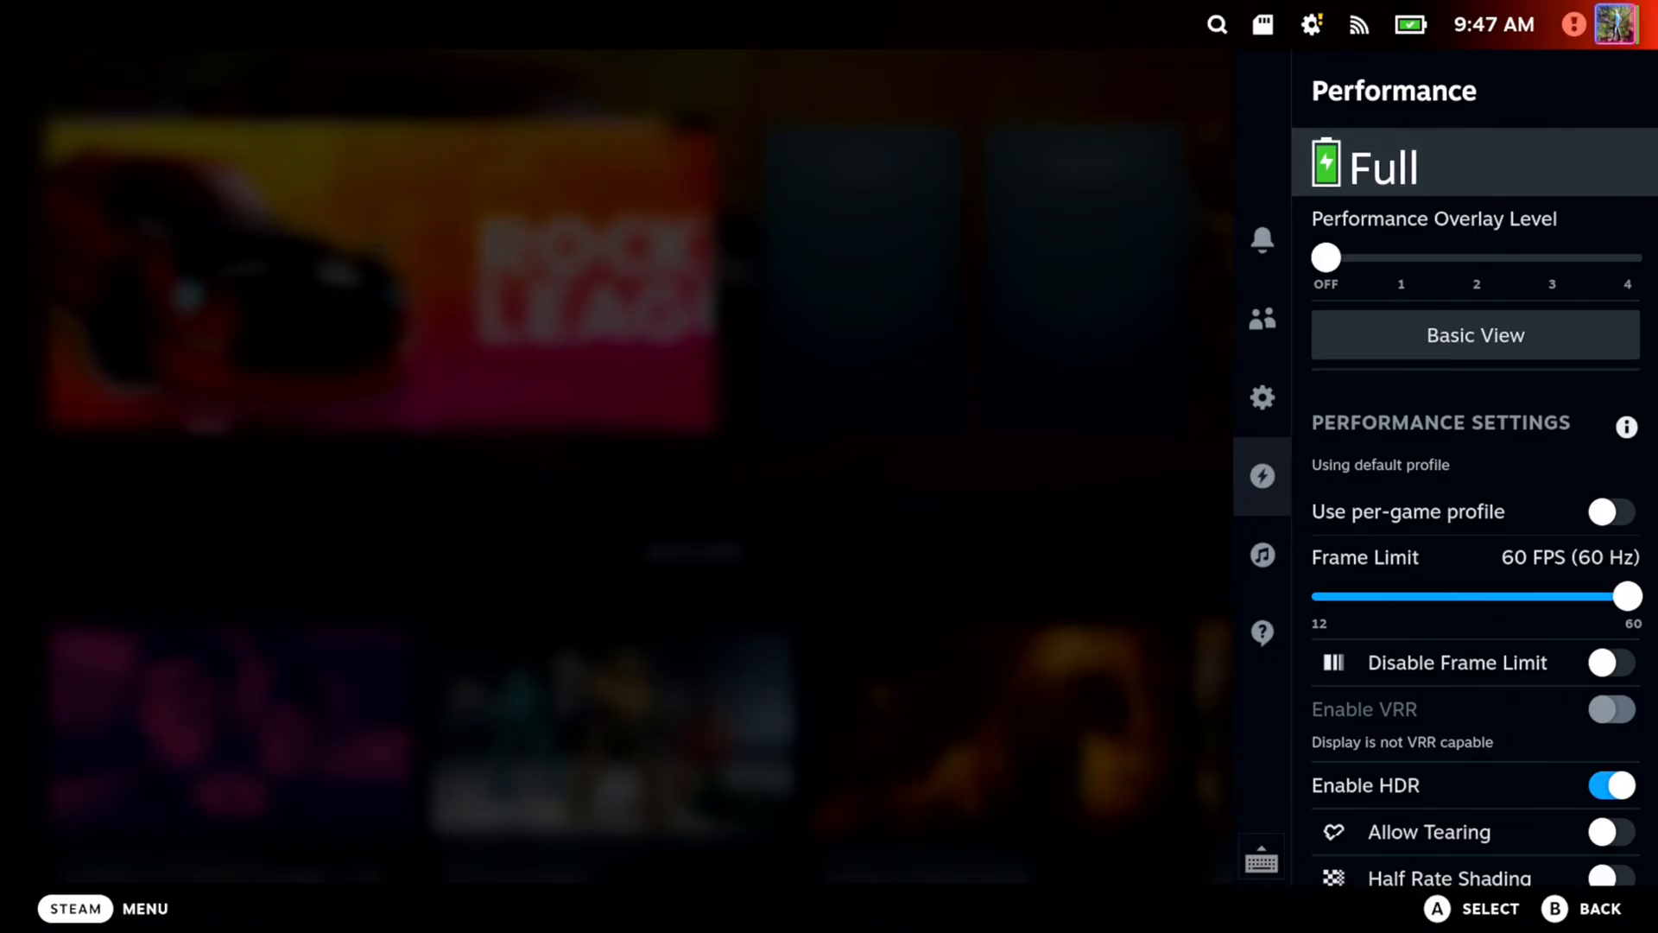
pyautogui.click(1474, 335)
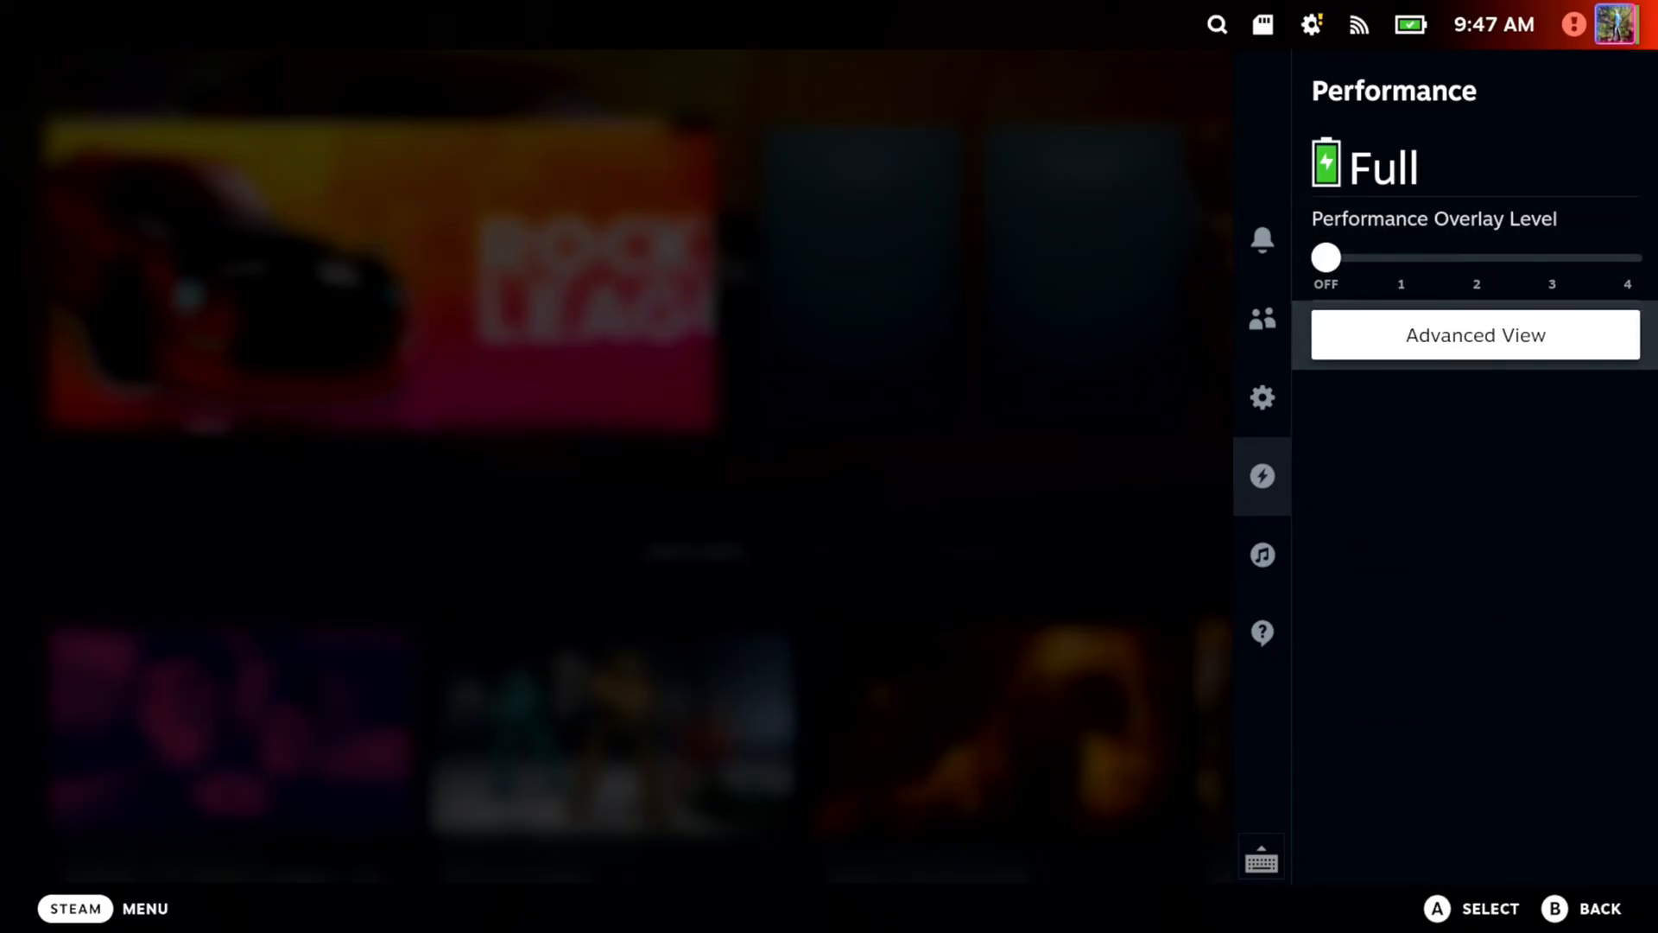
pyautogui.click(1473, 333)
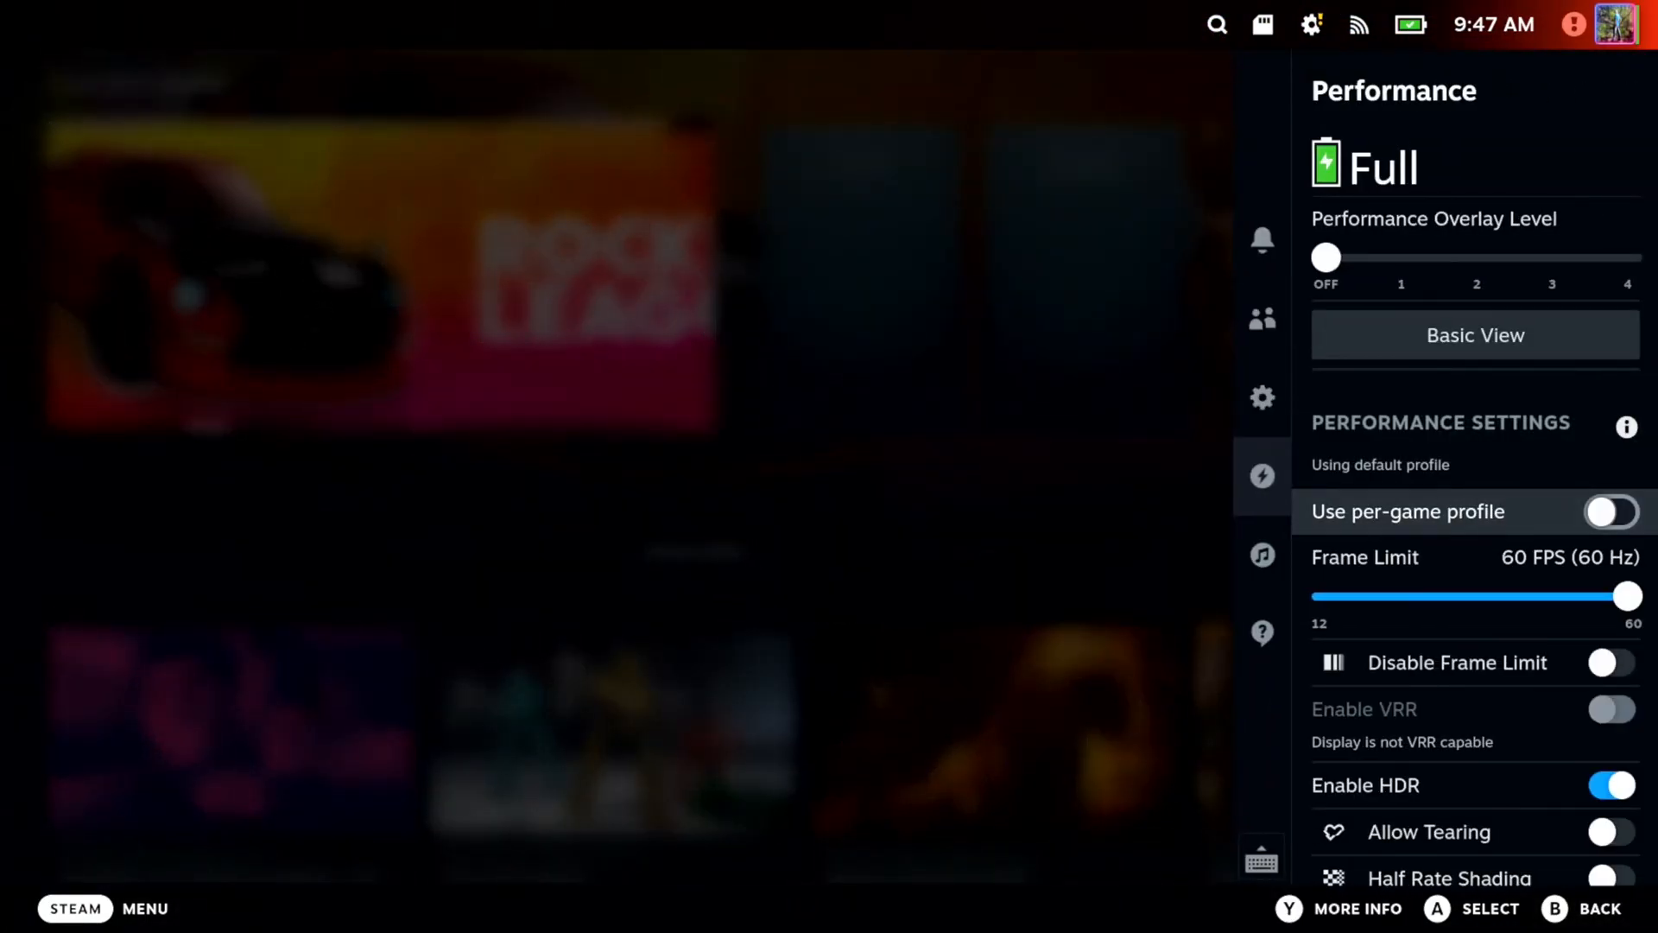
pyautogui.scroll(-3)
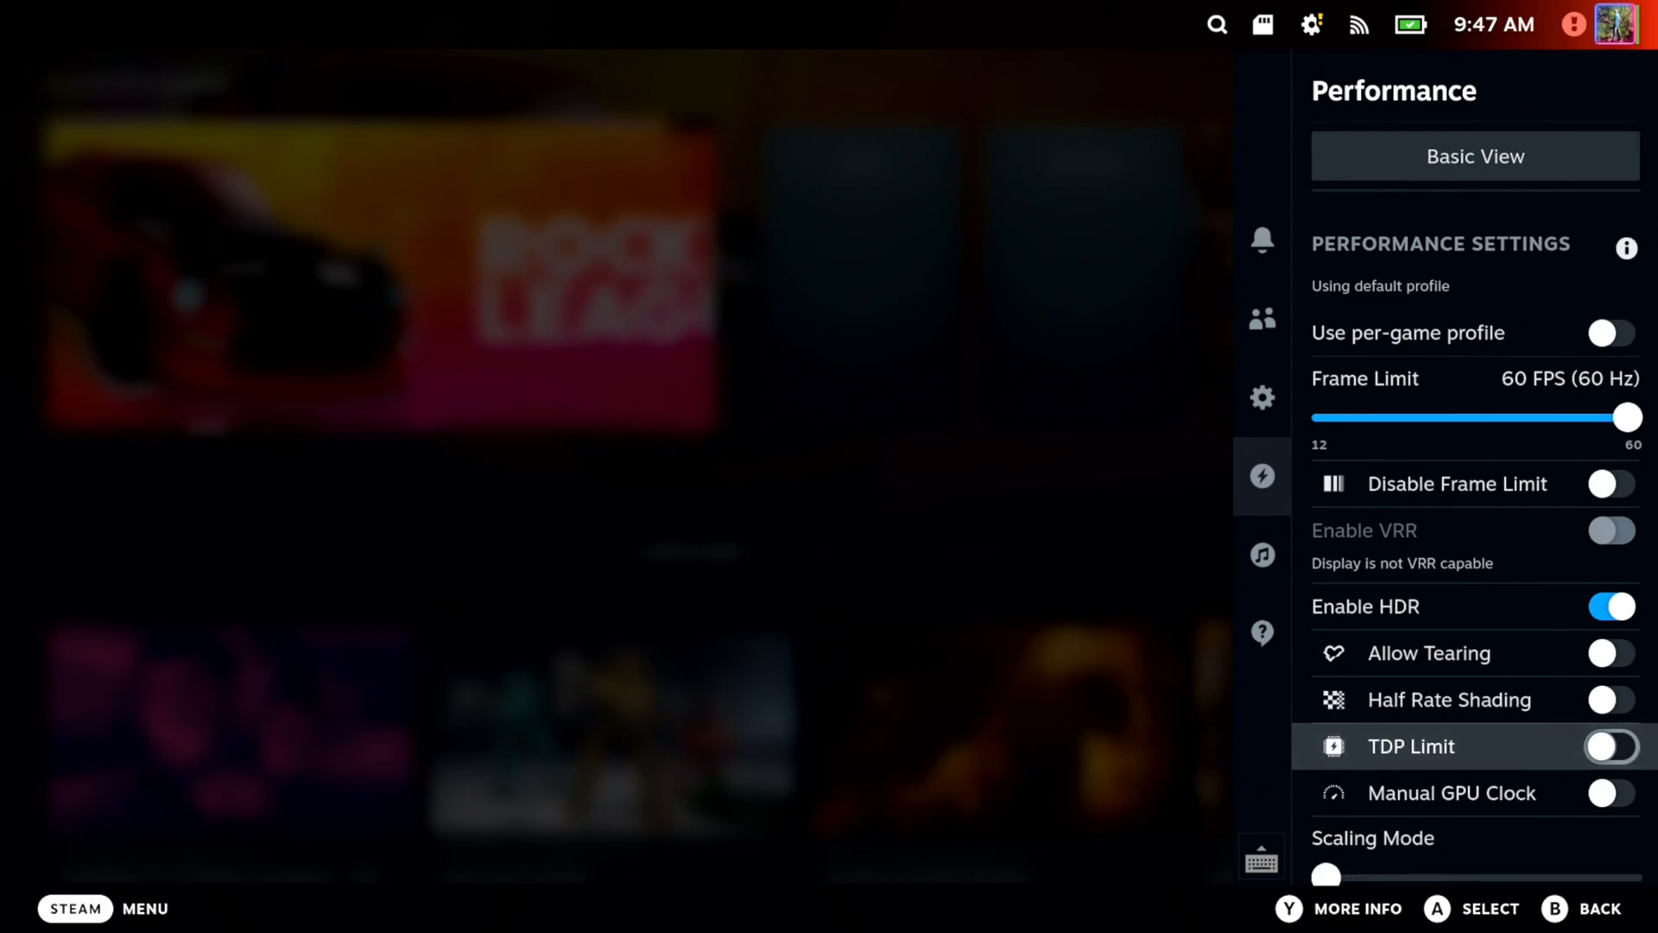